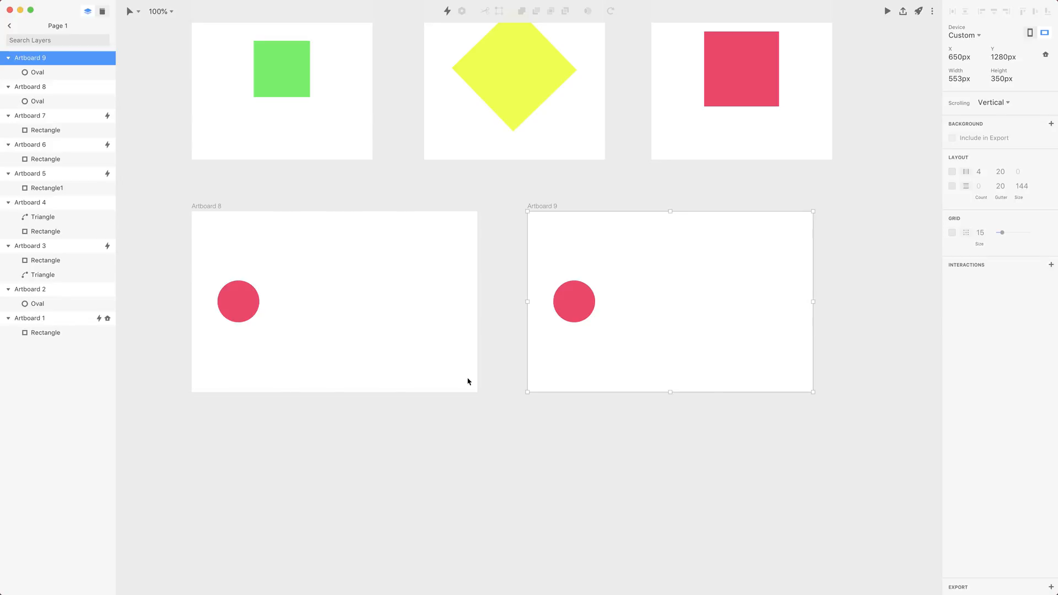
Open the Artboard 8 → Artboard 9 transition timeline with the Oval layer listed
click(334, 299)
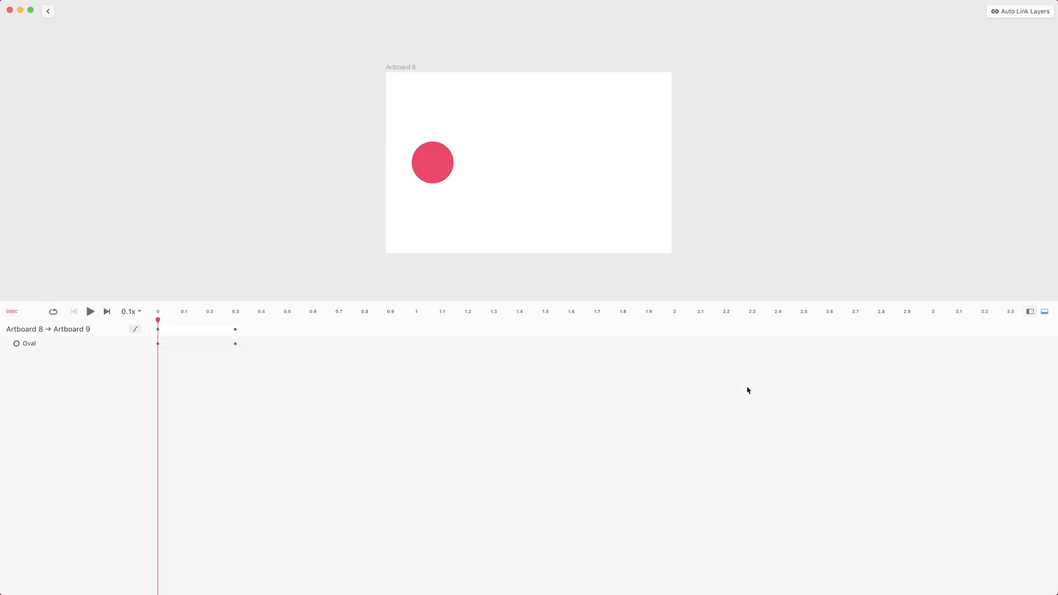
Select the Oval track and drag the circle to Artboard 9's right side
click(28, 343)
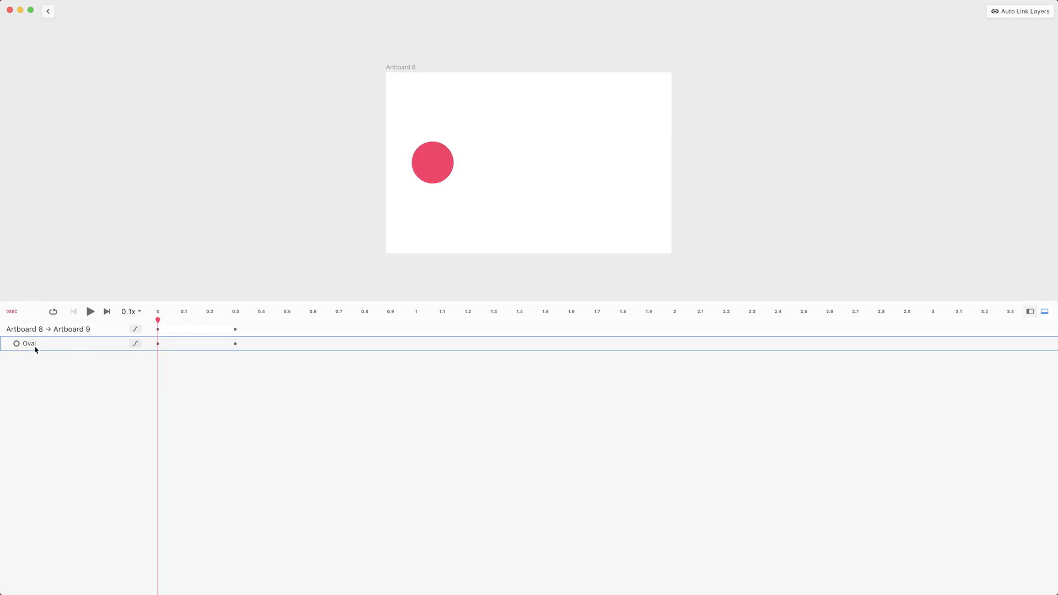
click(29, 343)
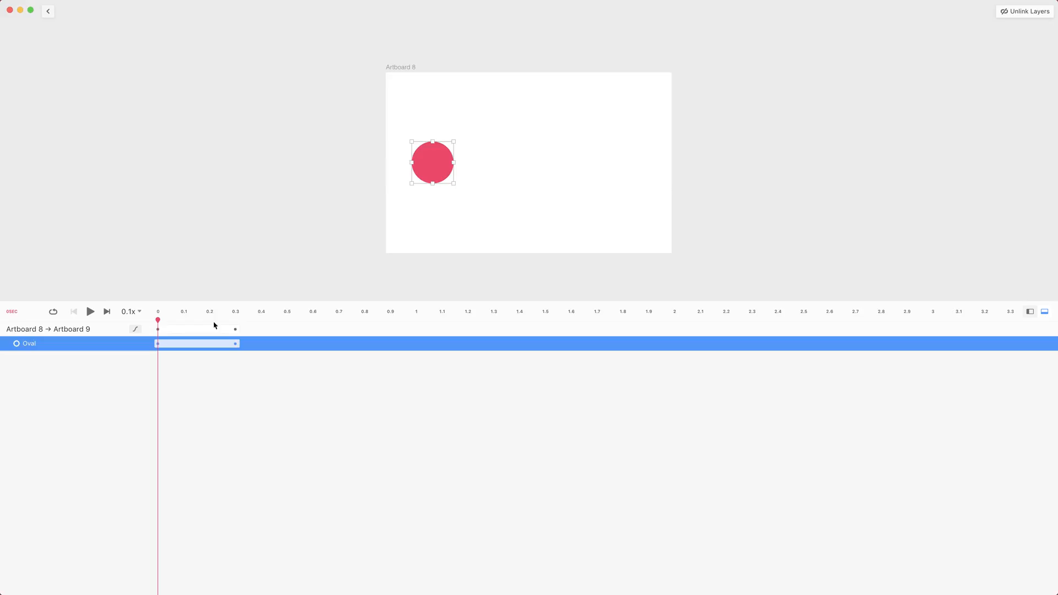
mouse_move(37, 355)
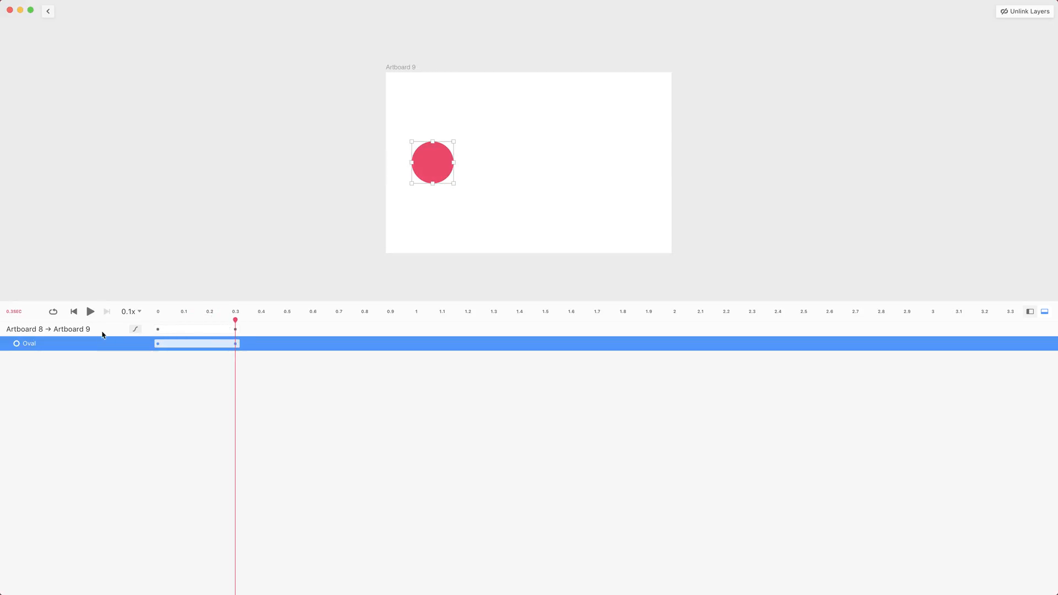
drag(432, 162, 631, 162)
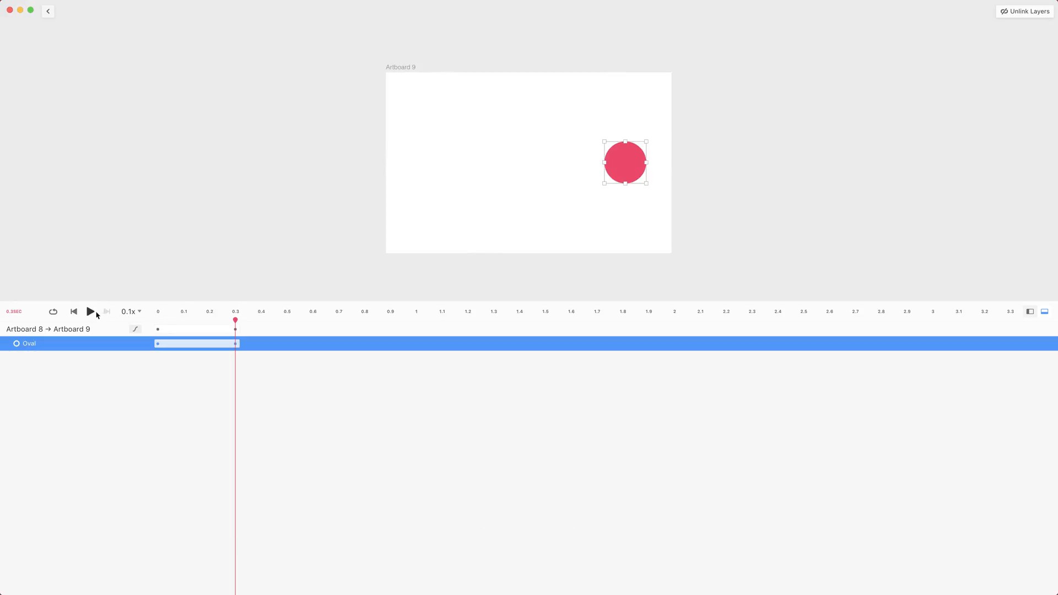
Preview the circle's Artboard 8 → Artboard 9 transition animation
click(90, 311)
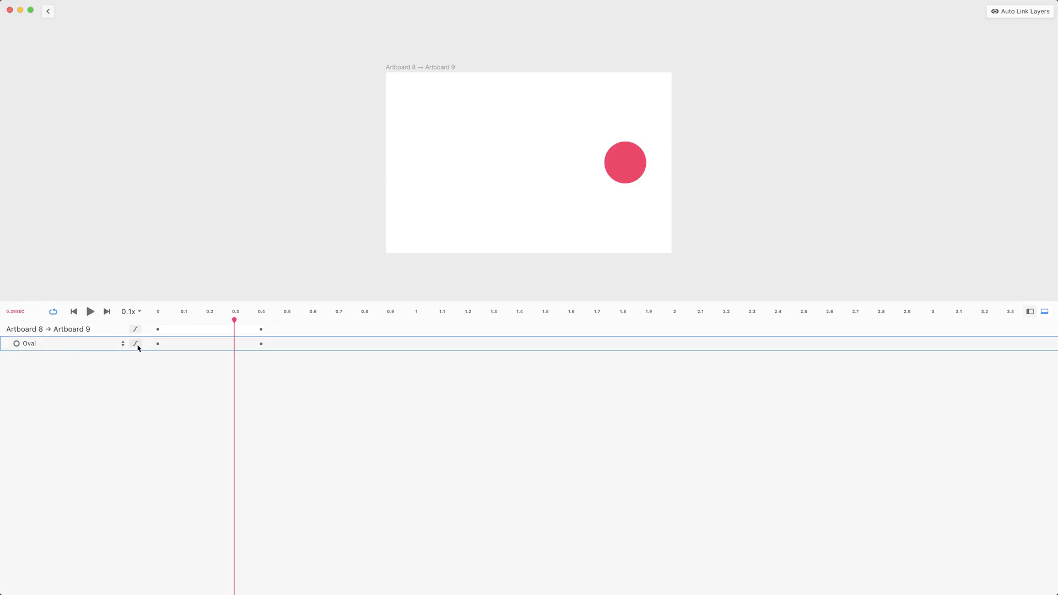
Open the Oval track's easing curve settings, currently set to Ease both
click(136, 343)
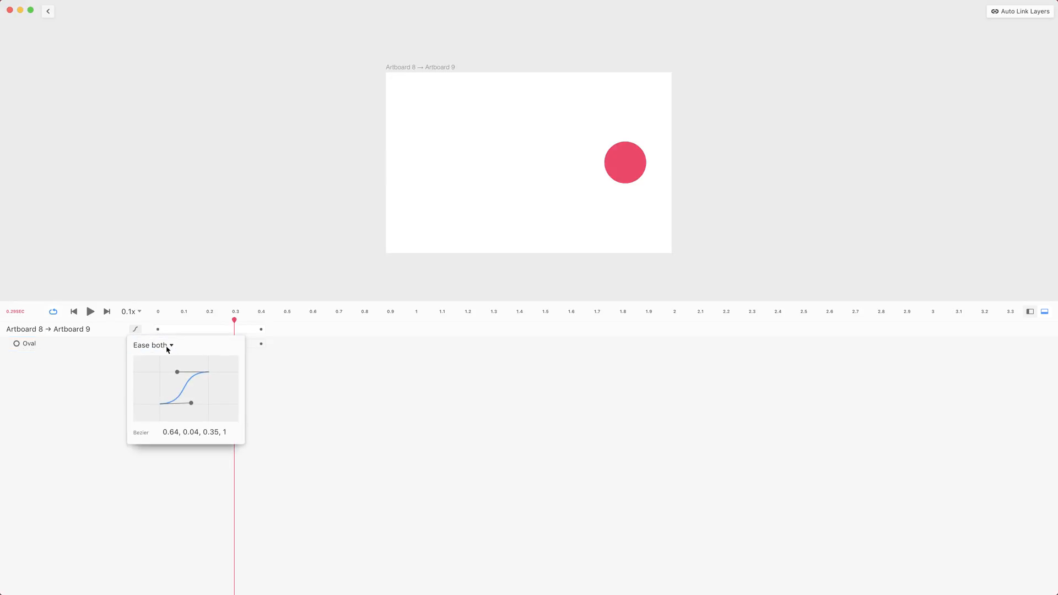
mouse_move(159, 406)
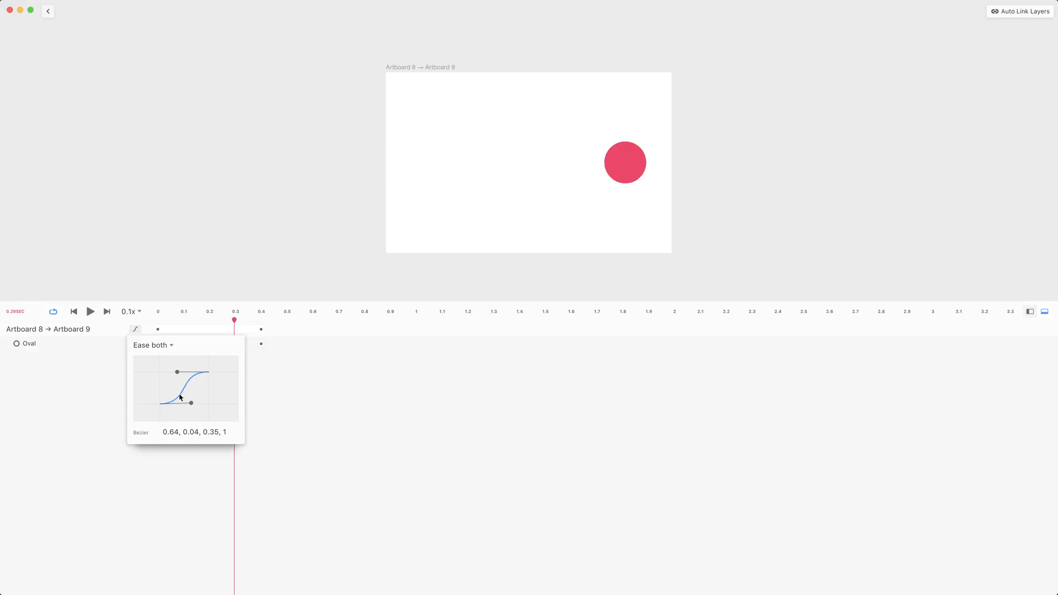
mouse_move(208, 374)
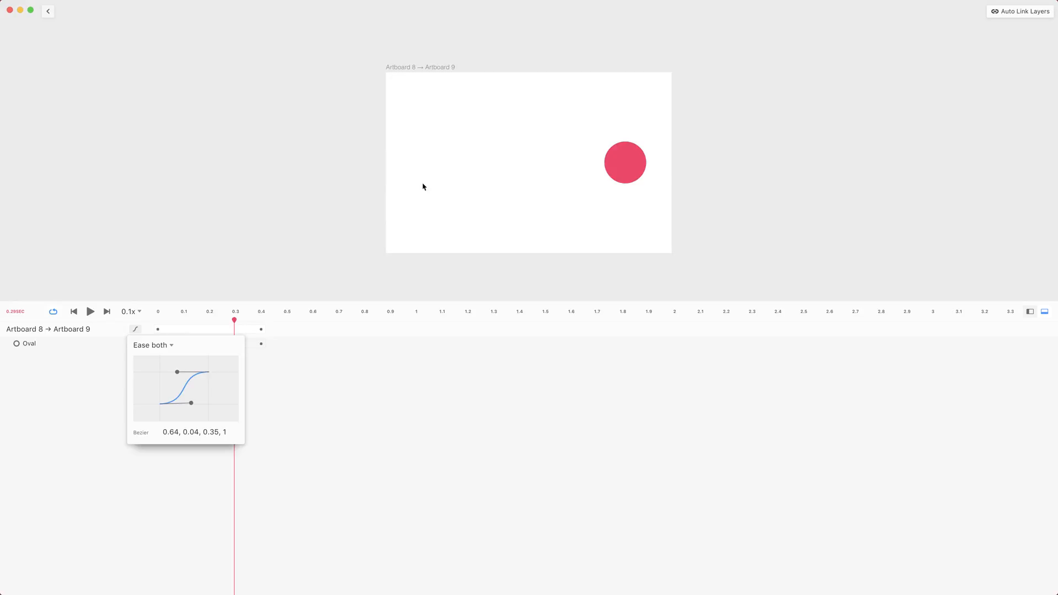
mouse_move(633, 189)
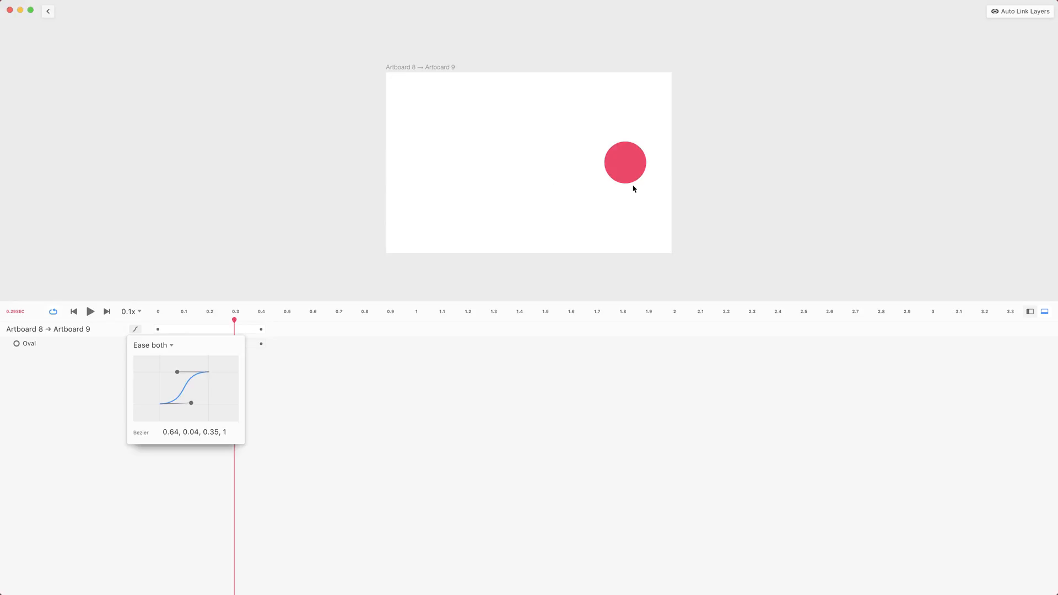
mouse_move(307, 354)
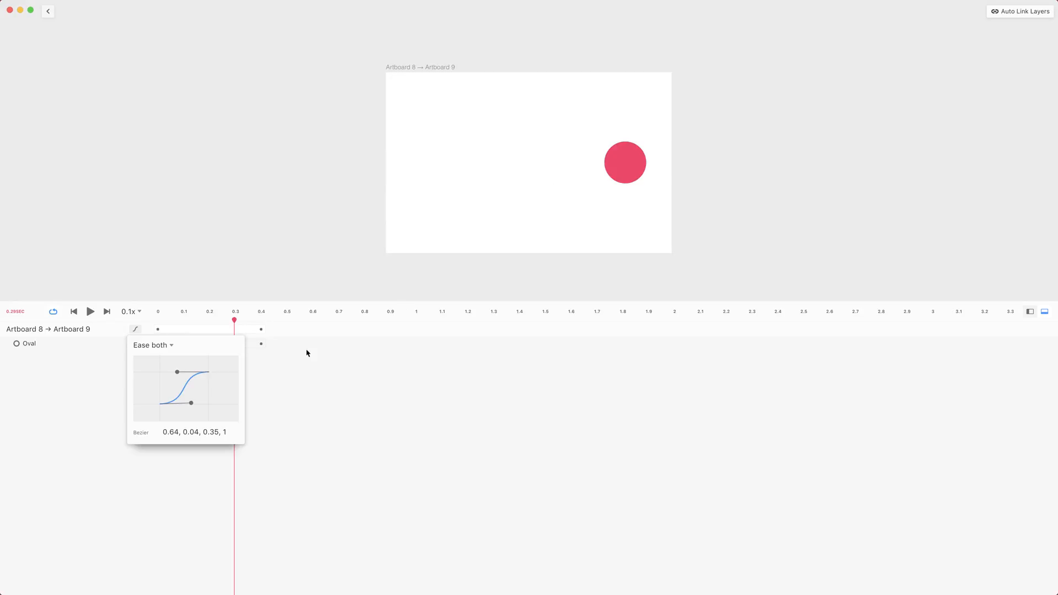
mouse_move(161, 386)
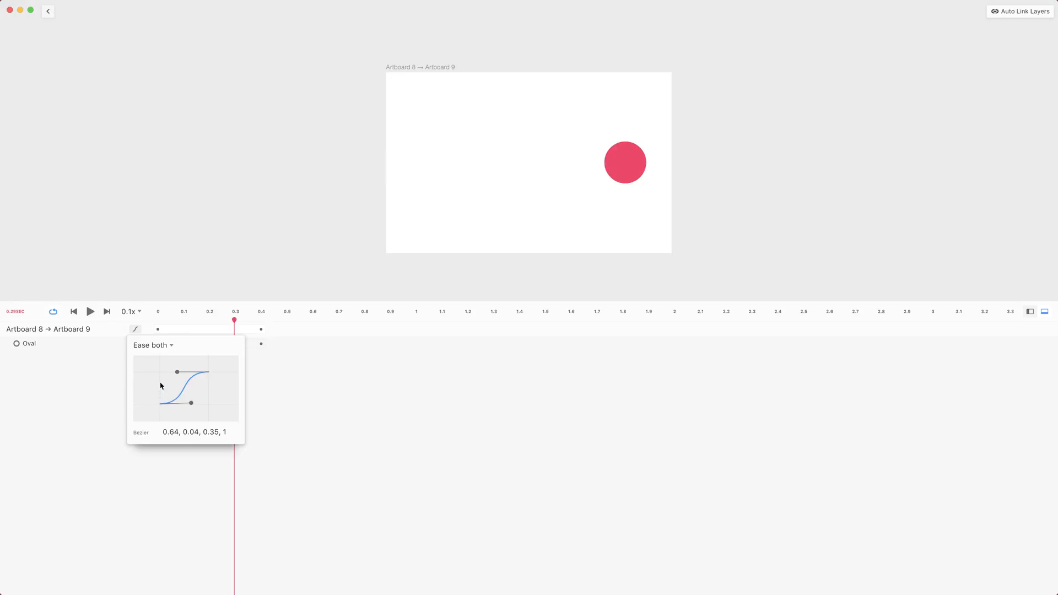
mouse_move(161, 405)
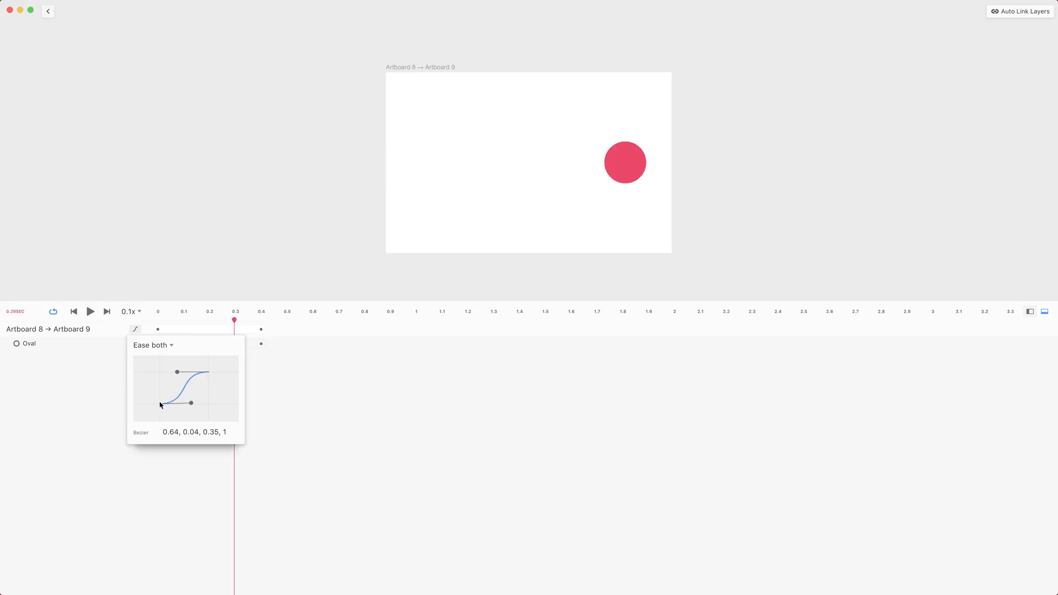
mouse_move(160, 389)
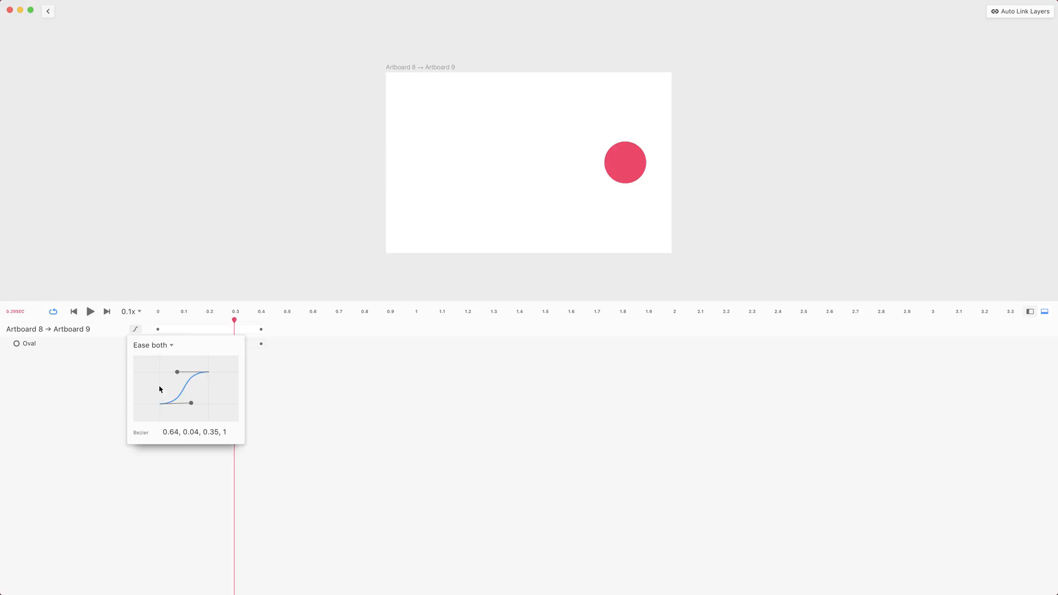
mouse_move(160, 375)
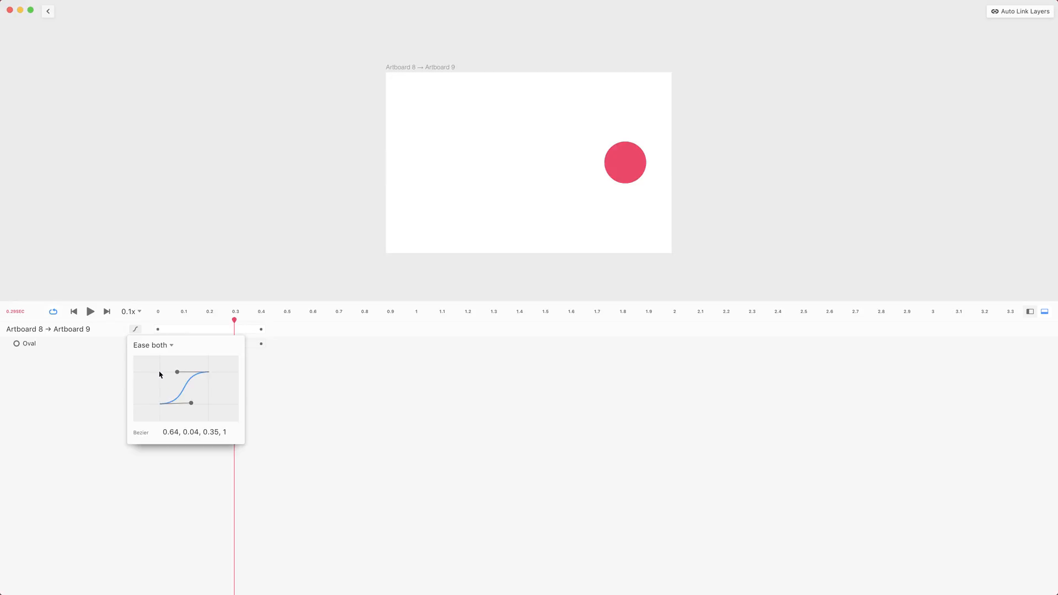
mouse_move(178, 408)
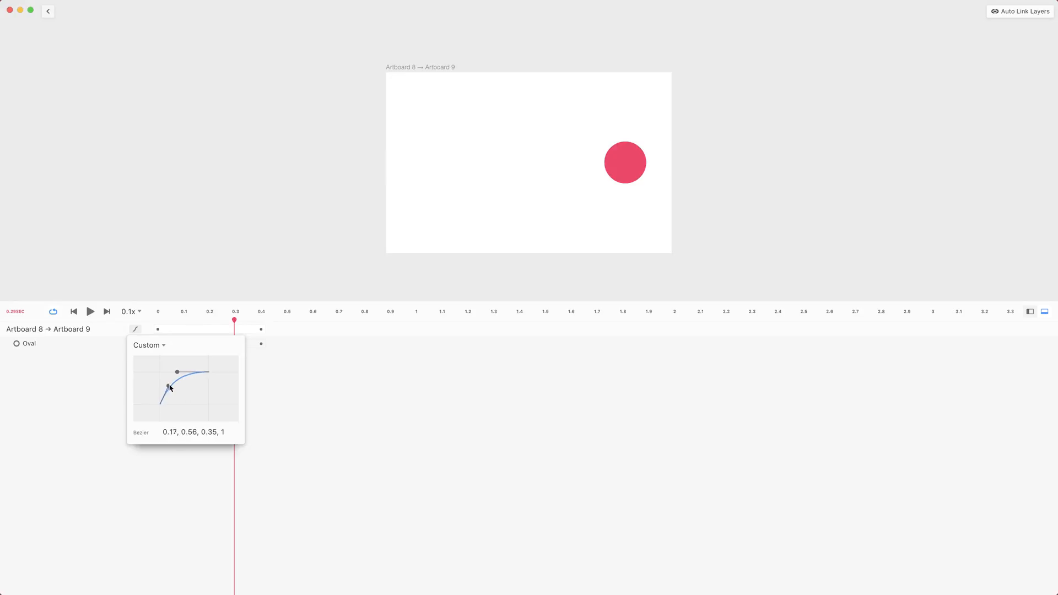
Drag the first Bezier handle to make the ease-out curve 0.03, 0.71, 0.35, 1
drag(169, 388, 162, 384)
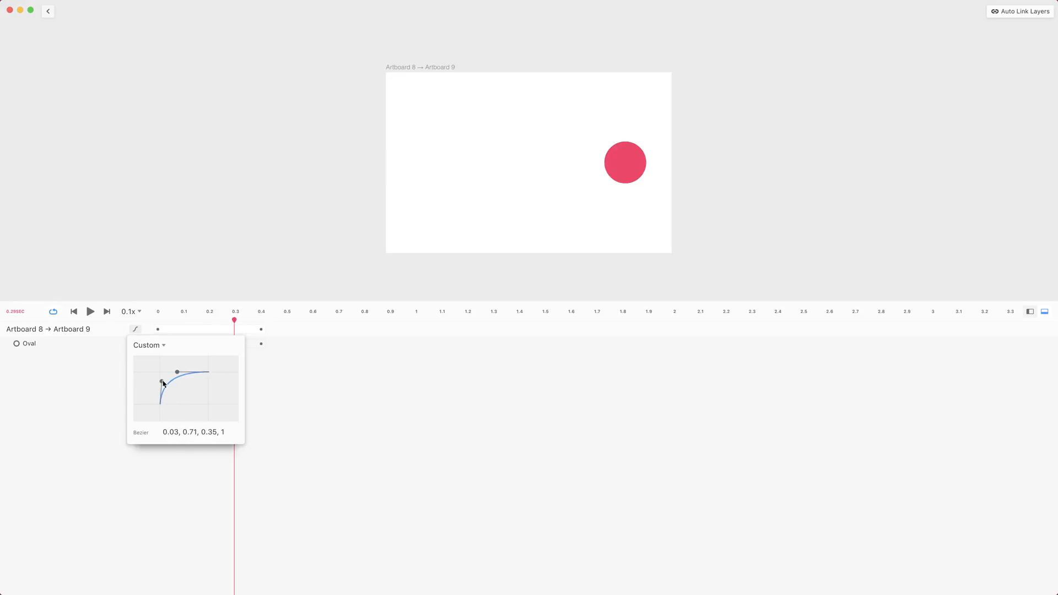
drag(162, 383, 160, 406)
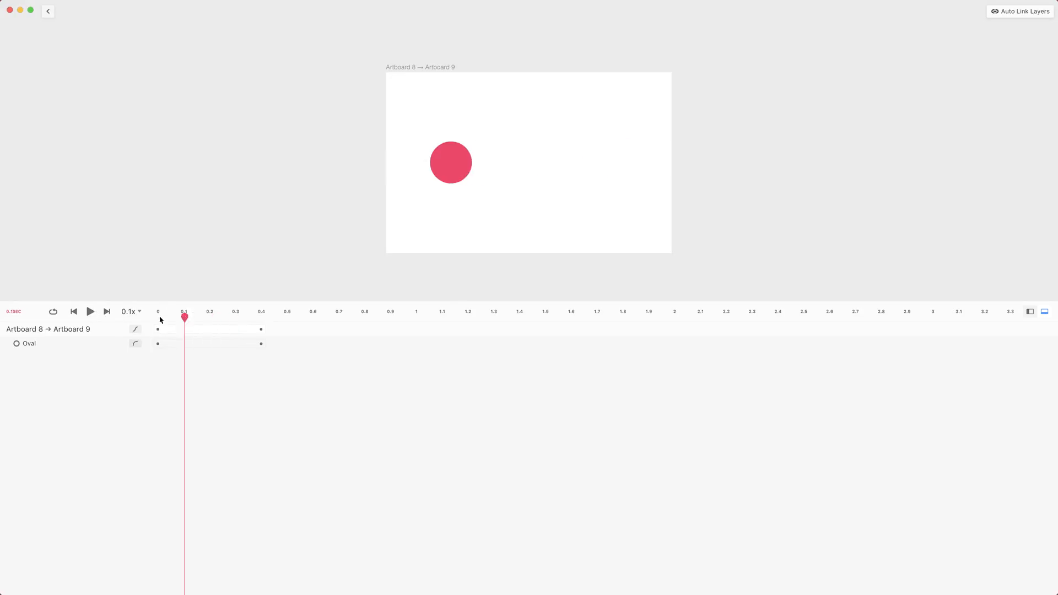
Reshape the Oval's easing to dip backward (0.19, -0.45, 0.35, 1) and replay the transition
click(90, 311)
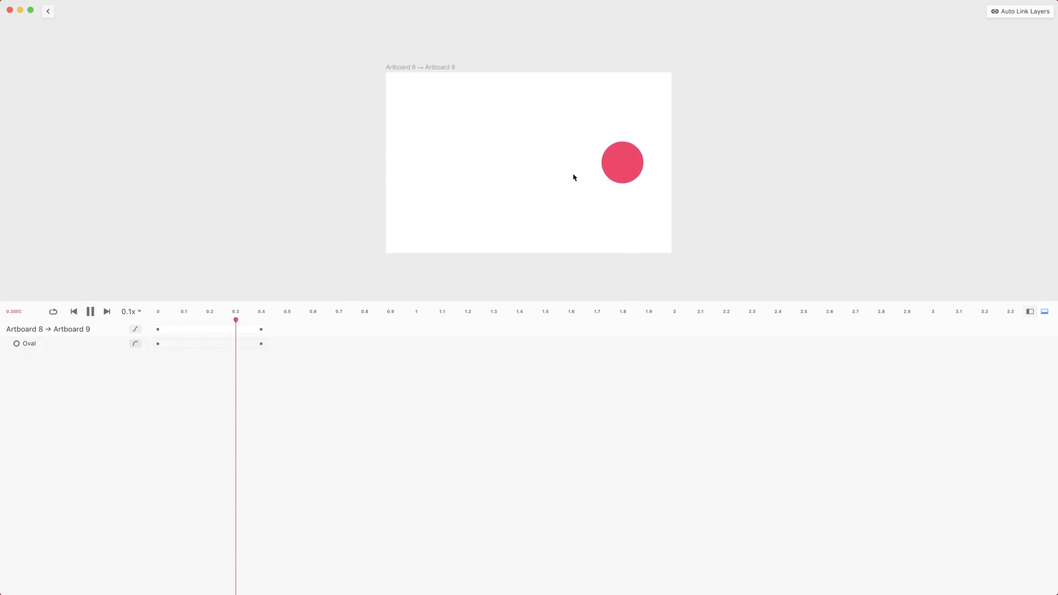
click(90, 311)
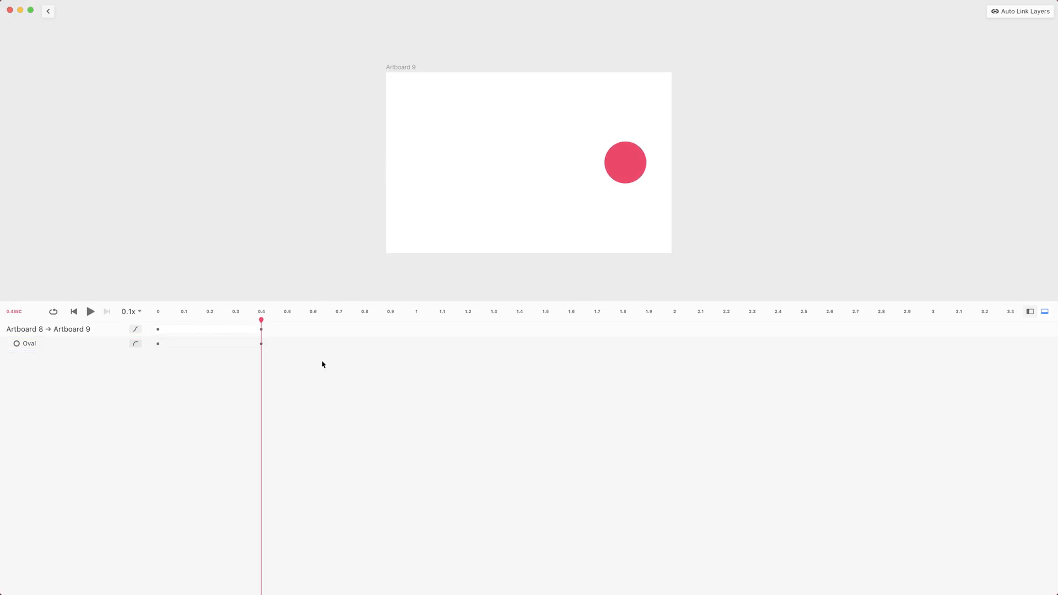
click(135, 343)
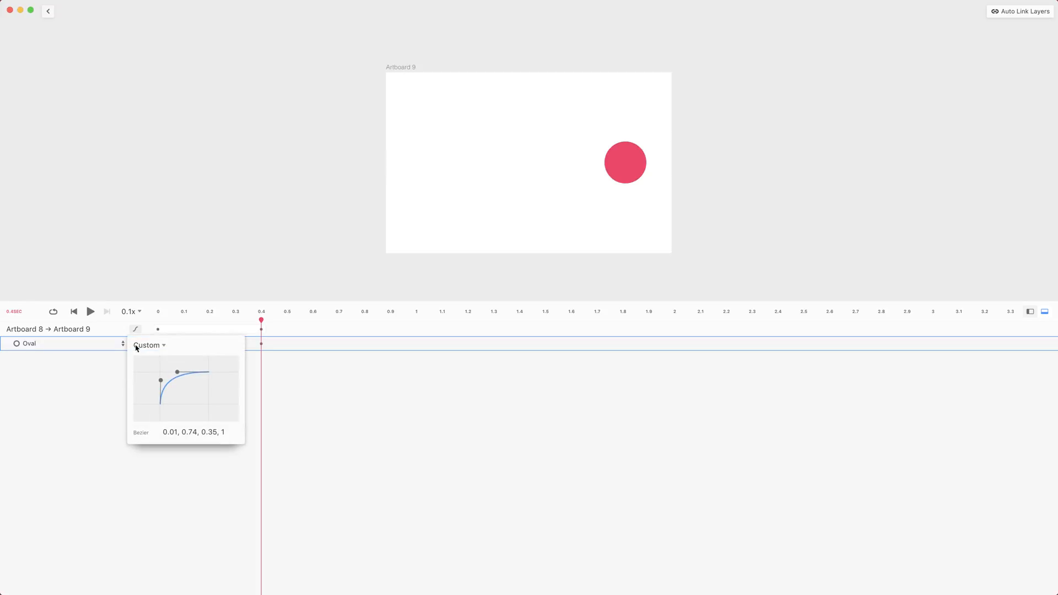
drag(160, 380, 170, 418)
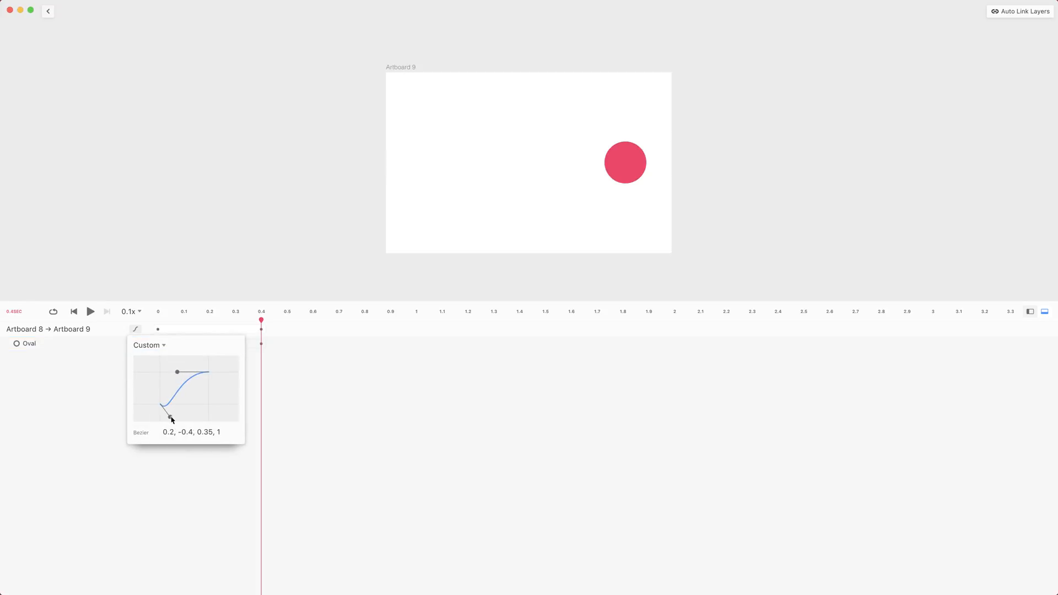
drag(170, 418, 169, 420)
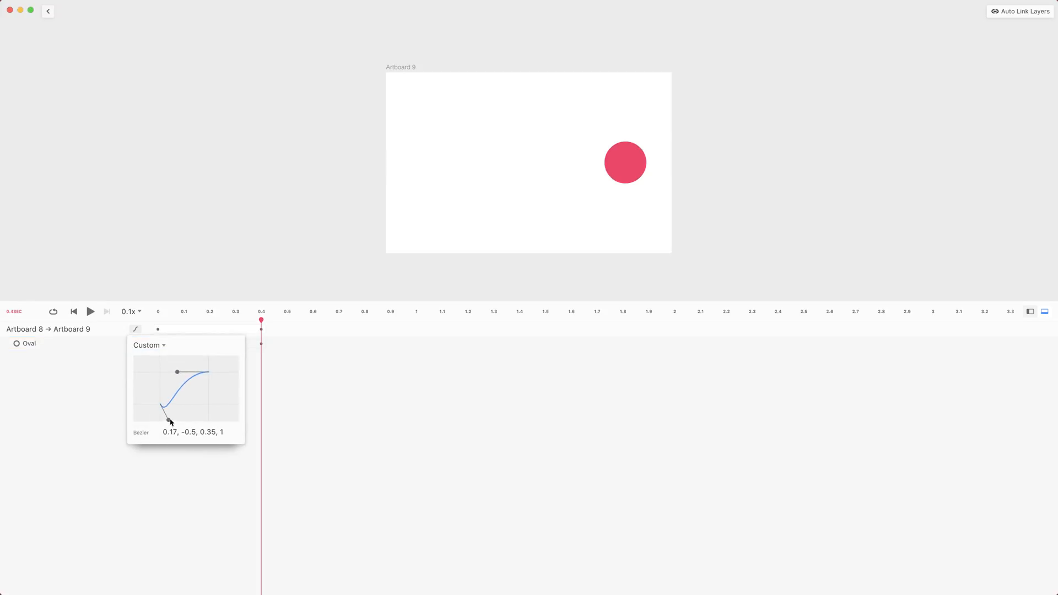
drag(168, 419, 168, 417)
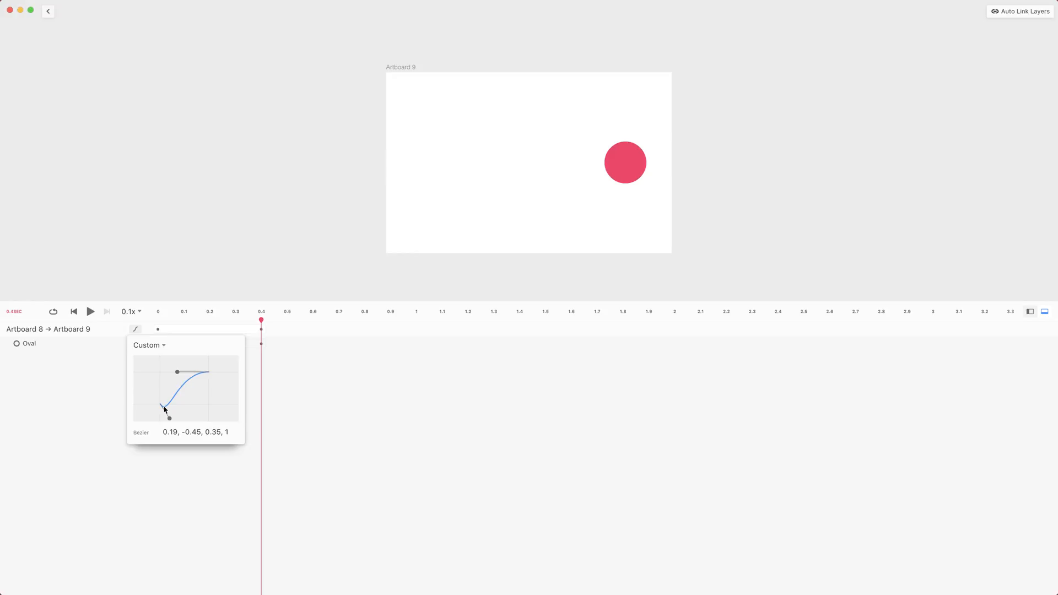
mouse_move(172, 401)
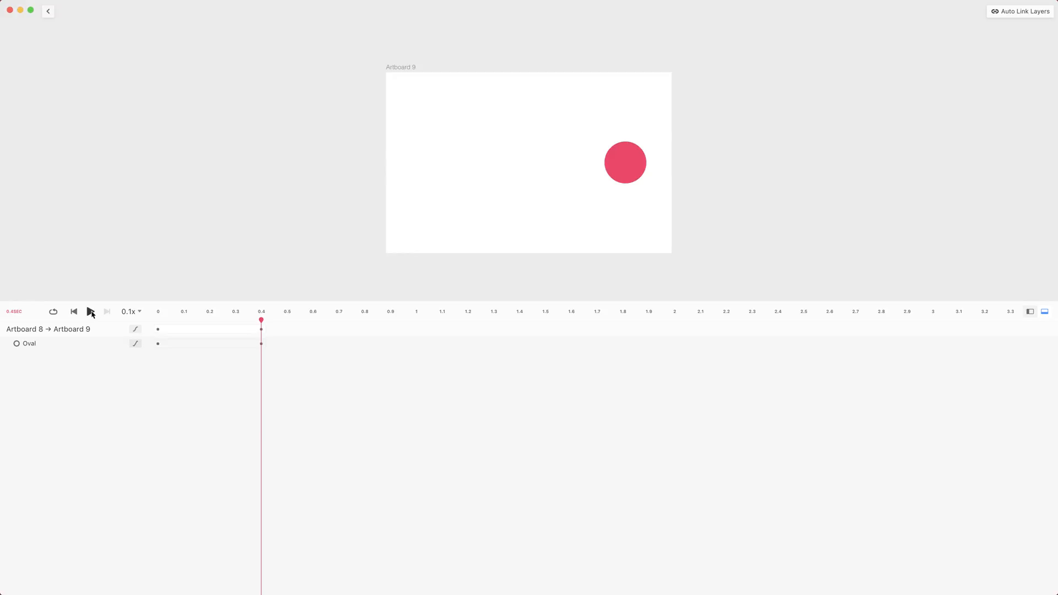
click(91, 311)
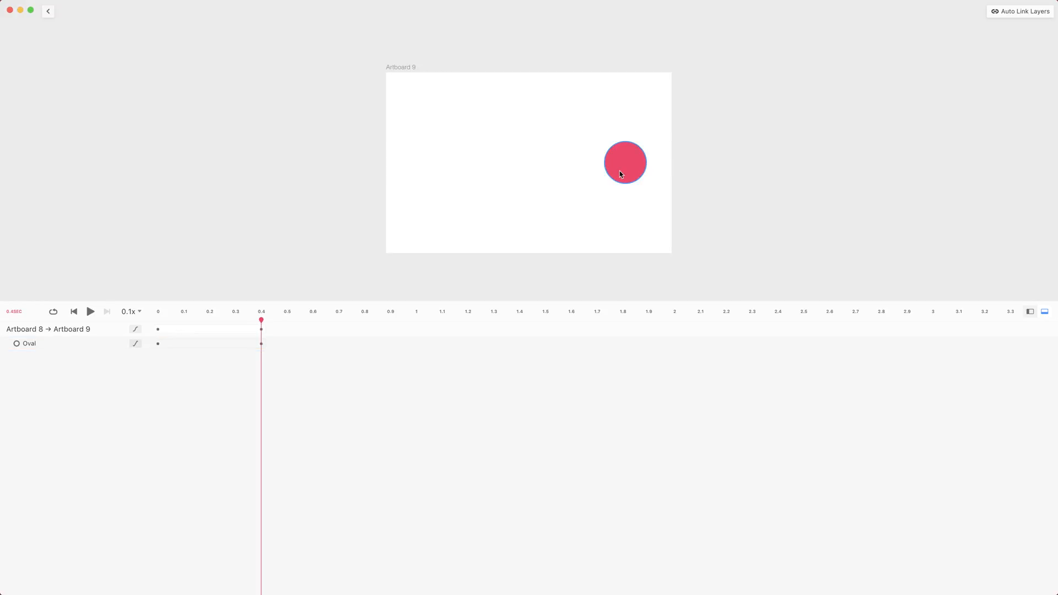
Switch the Oval's easing to the Pop preset (0.23, 1.25, 0.46, 1)
click(135, 343)
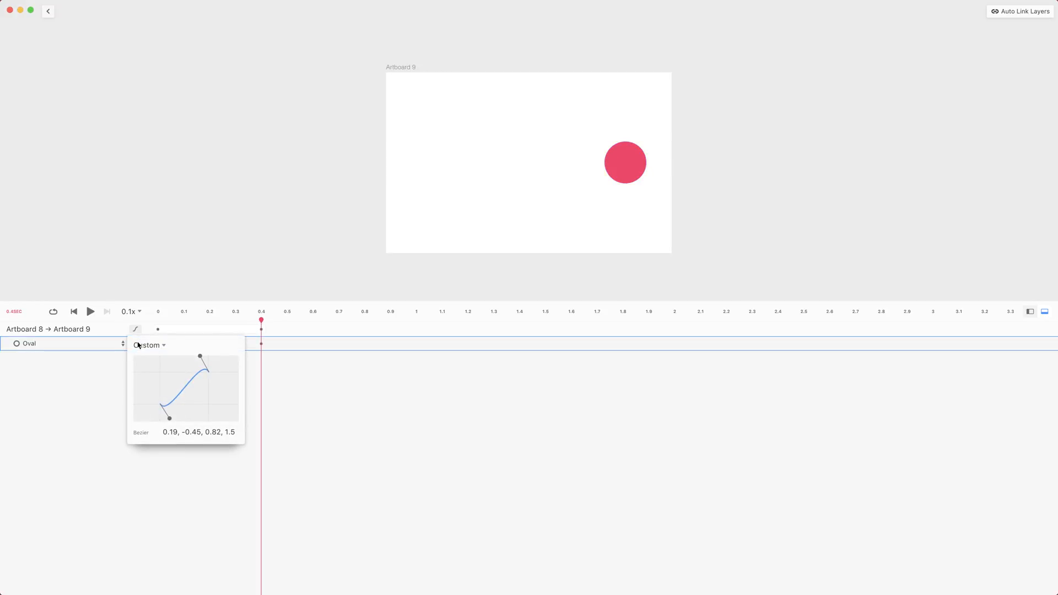
click(149, 345)
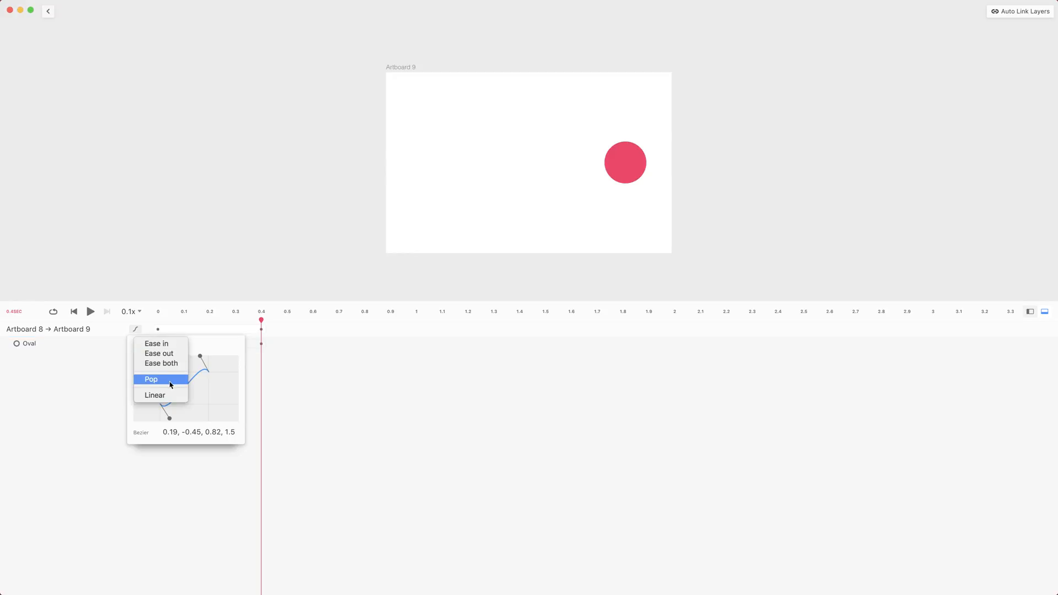
click(151, 379)
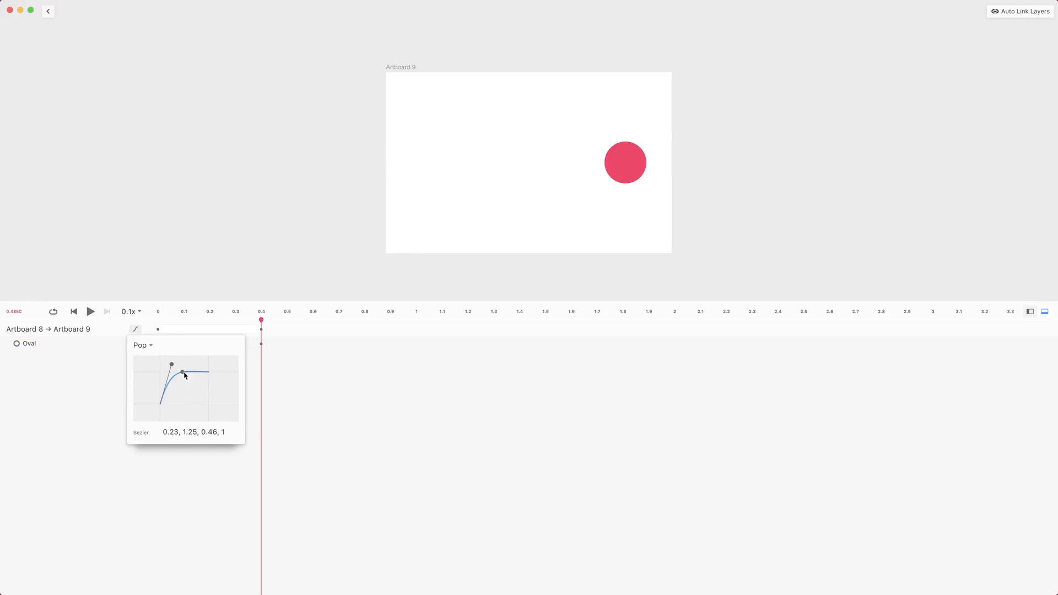
mouse_move(180, 362)
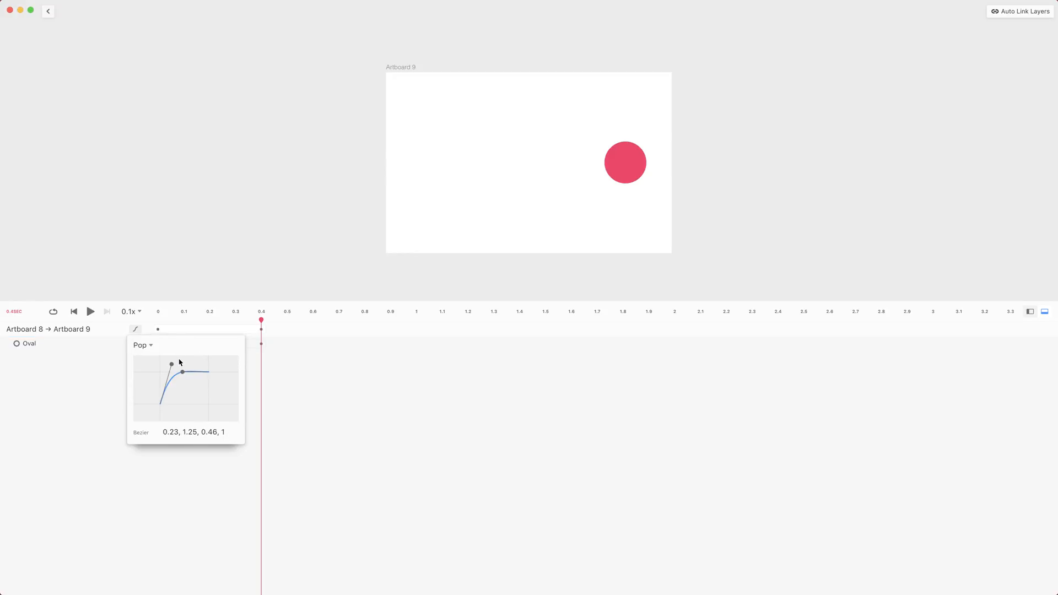
click(90, 311)
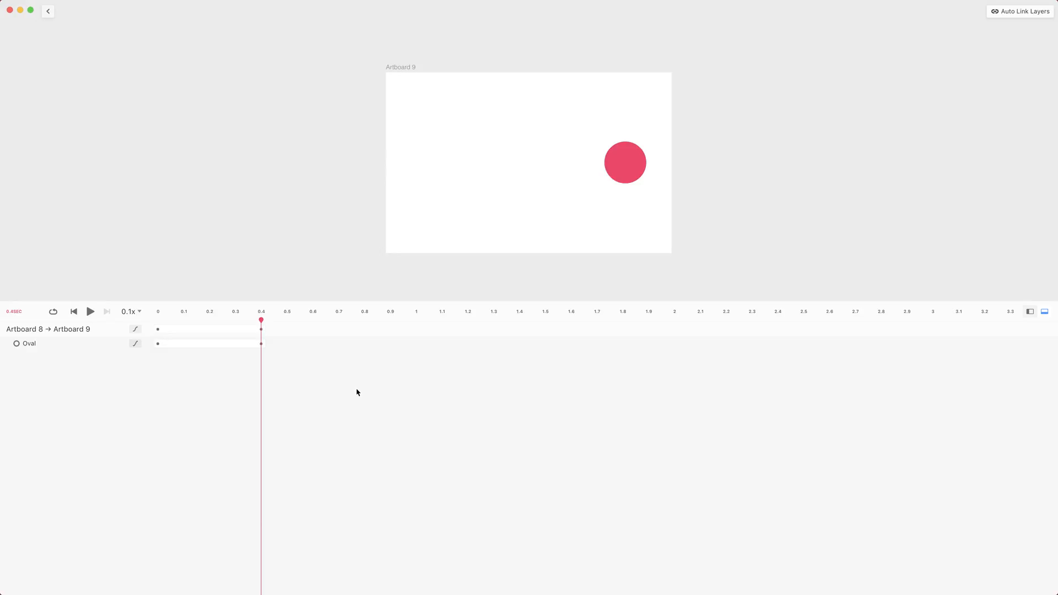
mouse_move(327, 394)
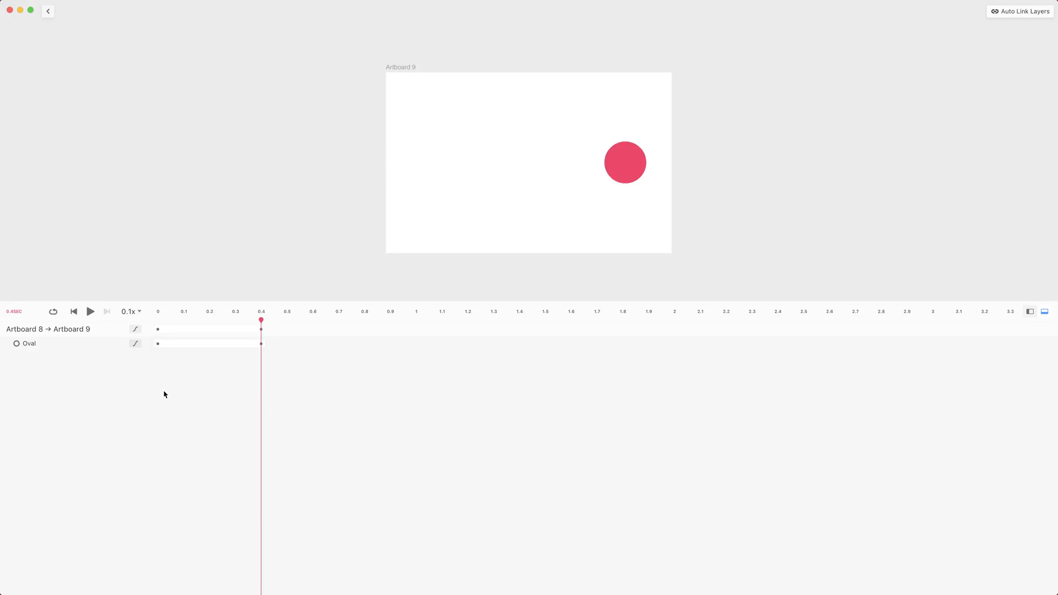
Expand the Oval's animated properties and select the red circle on Artboard 9
click(28, 343)
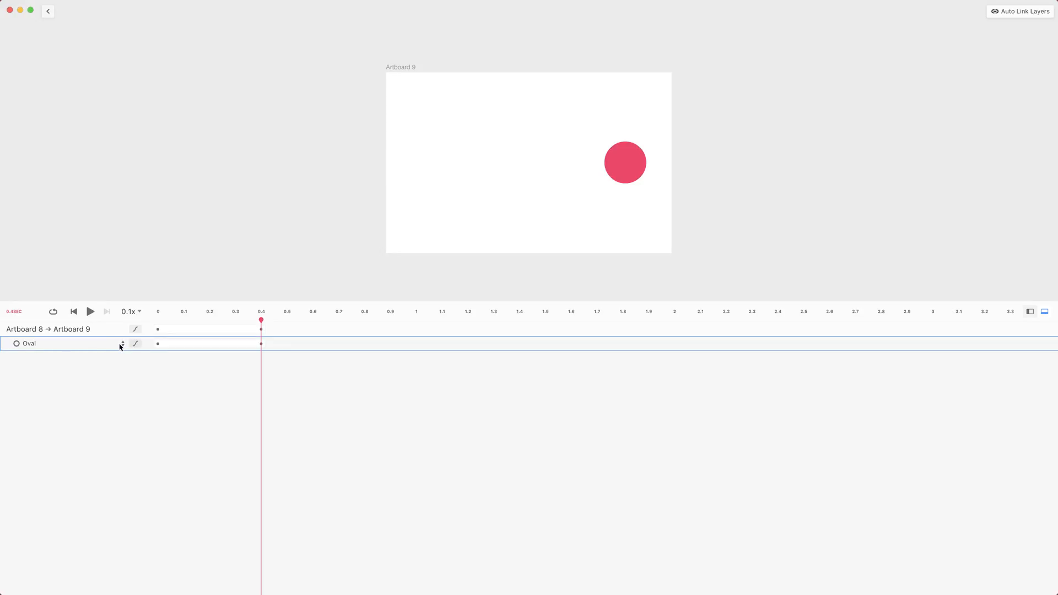
click(122, 343)
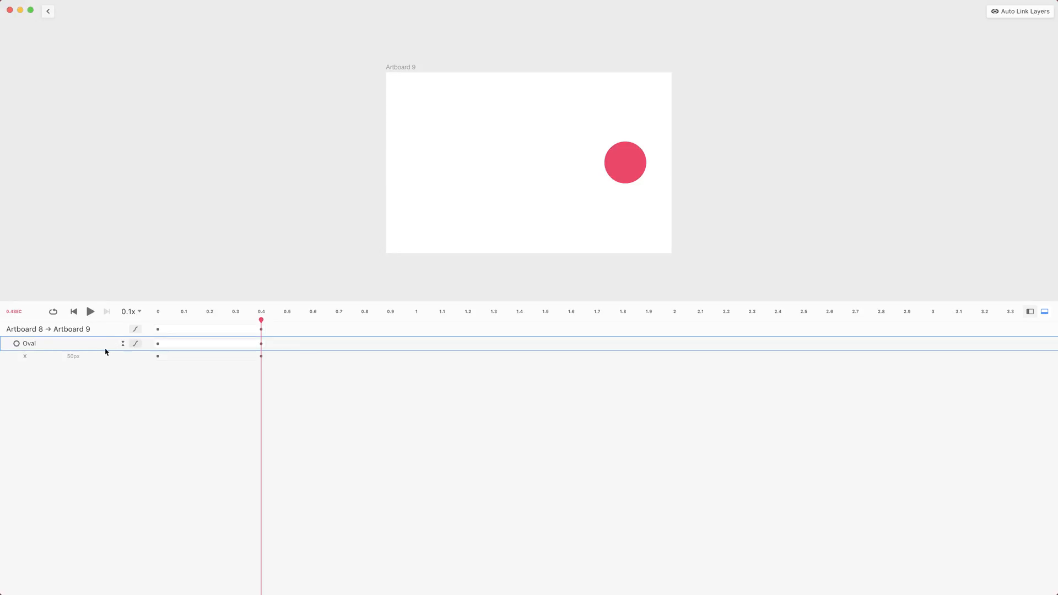
click(25, 356)
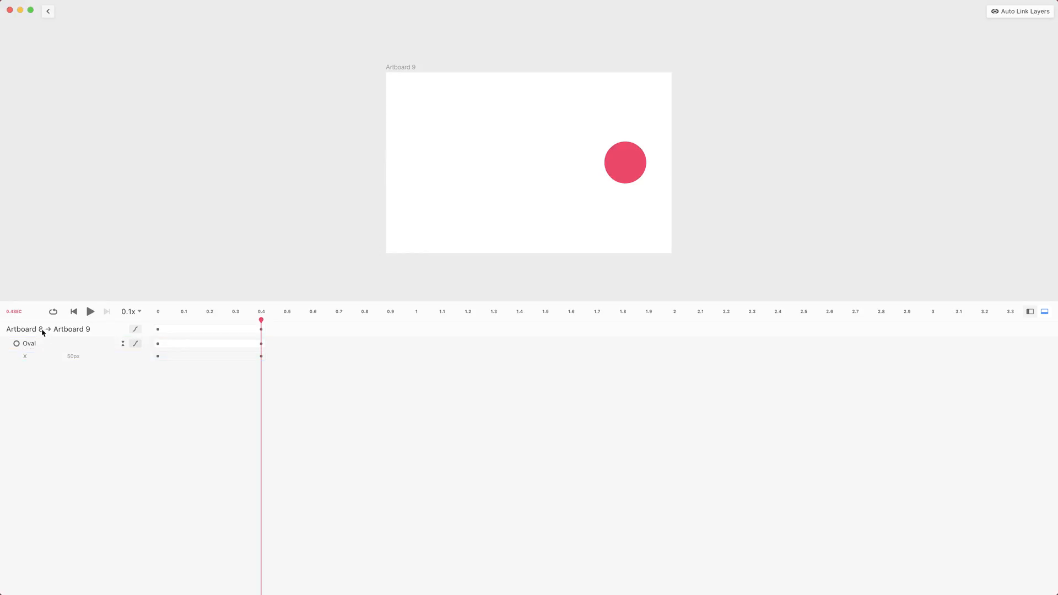
click(25, 356)
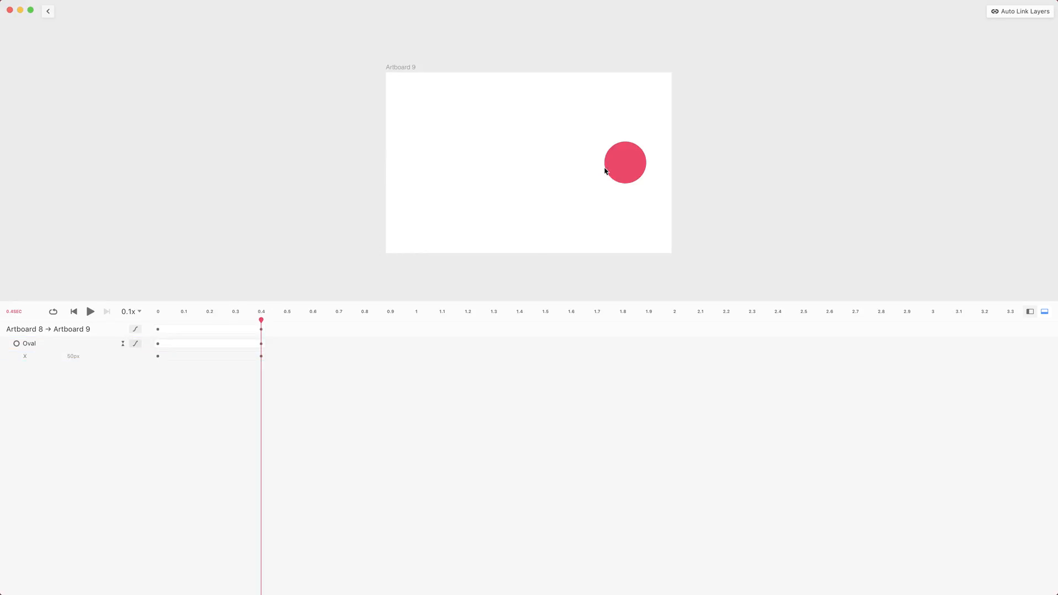
click(625, 163)
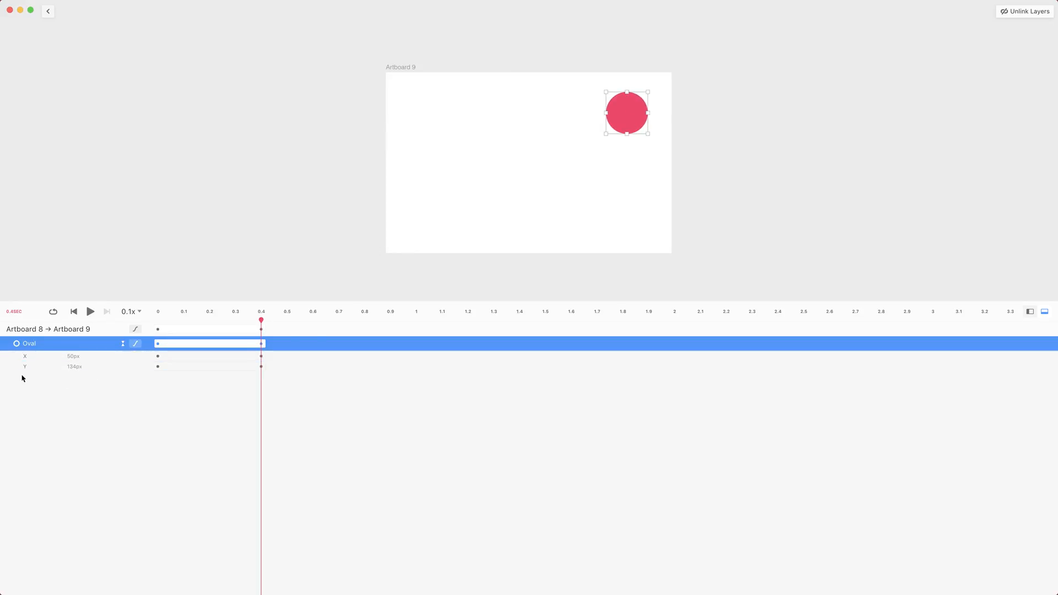
mouse_move(647, 186)
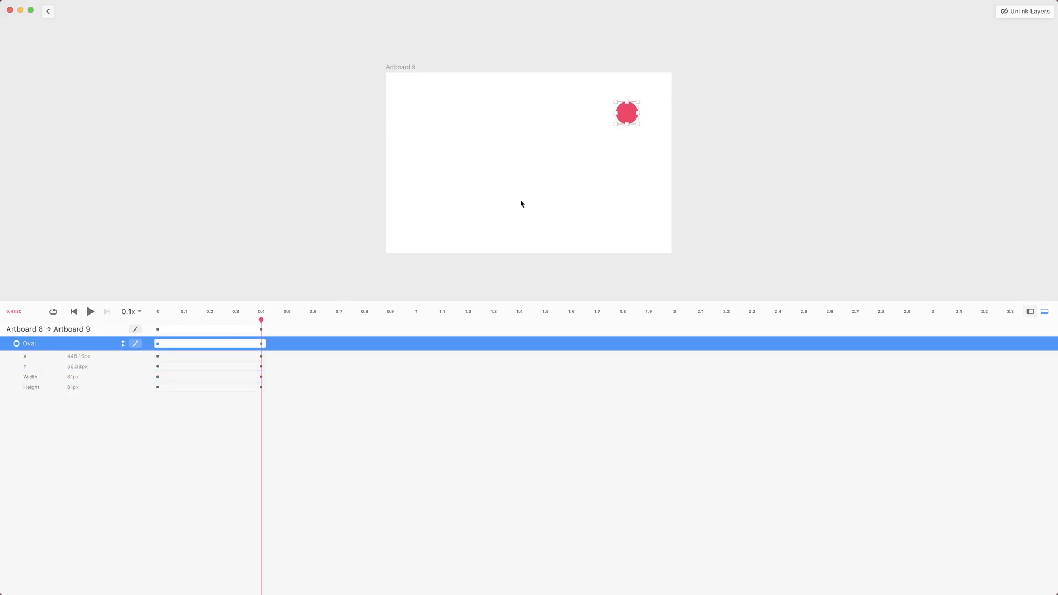
Color Artboard 9's small circle blue (3399ff) and adjust its opacity
click(48, 11)
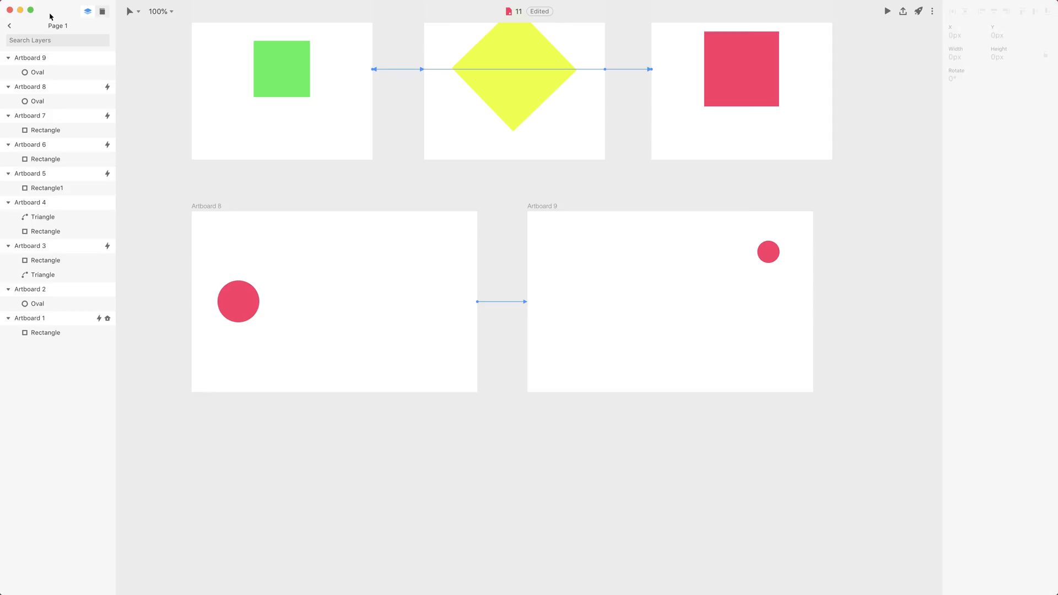
click(768, 252)
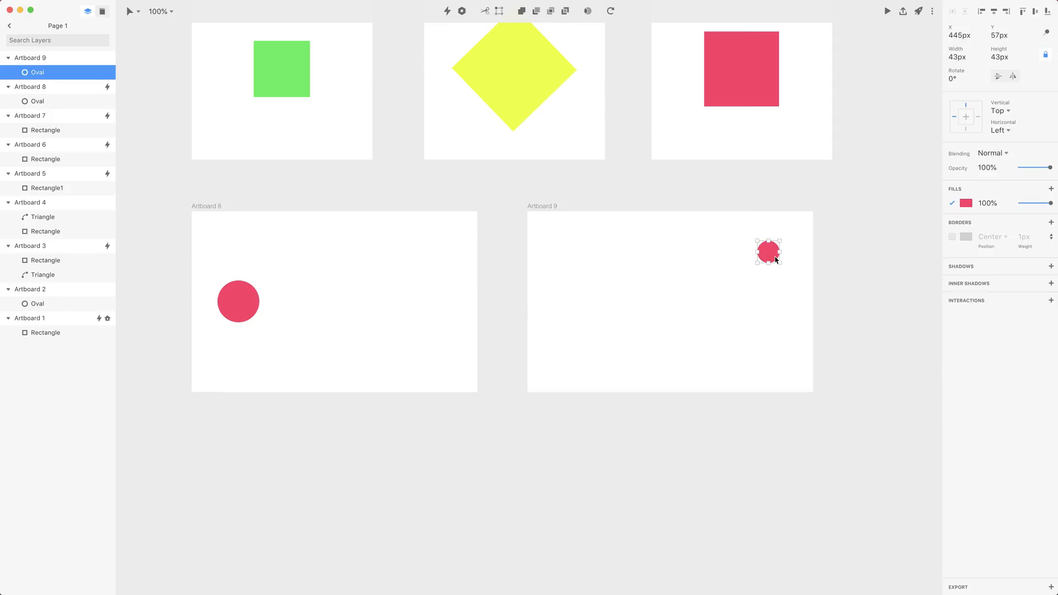
click(965, 203)
text(3399ff)
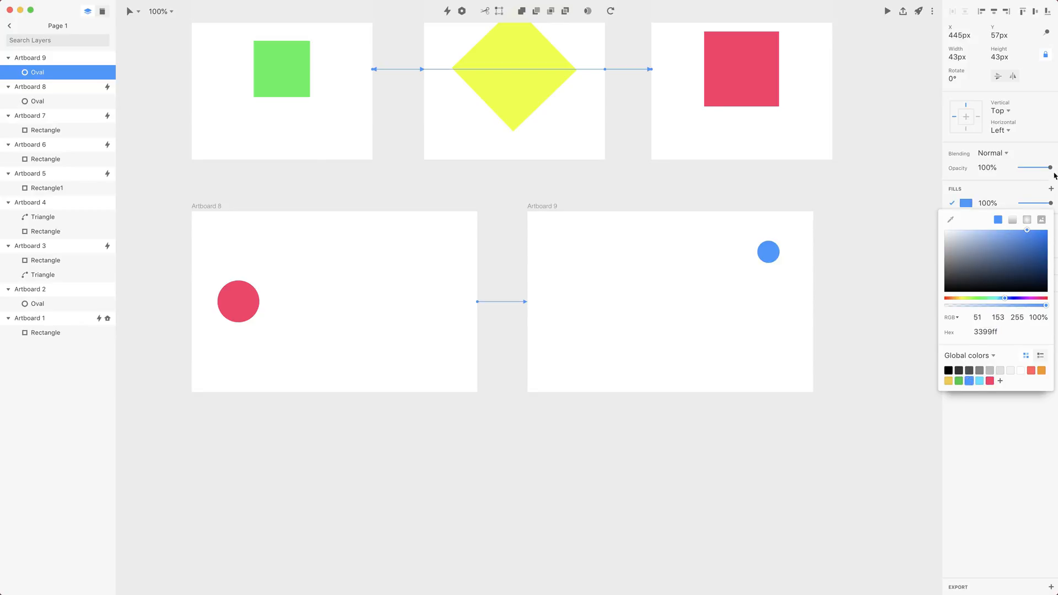
drag(1048, 167, 1037, 168)
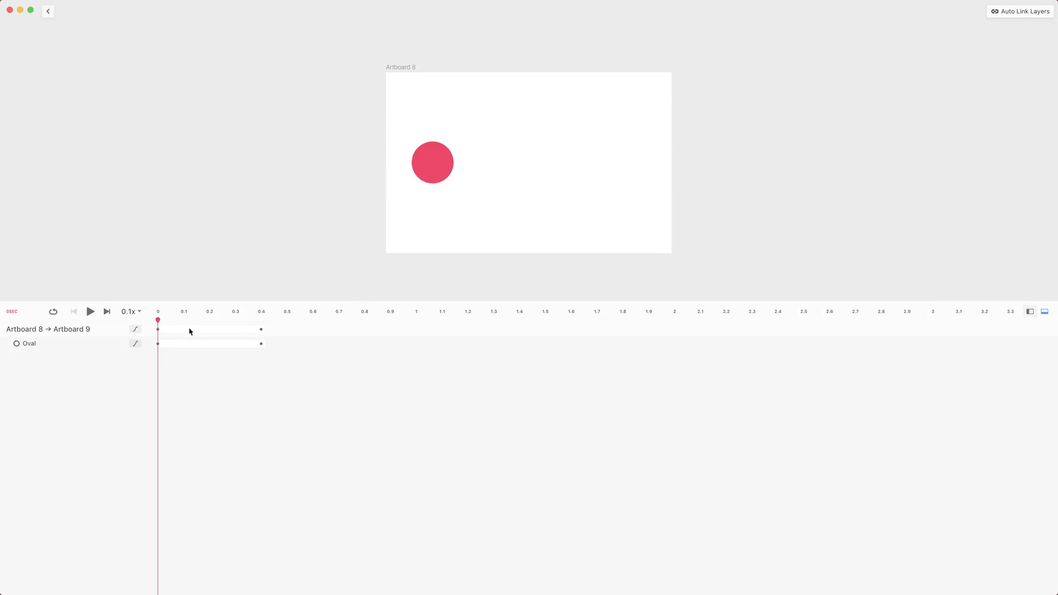
Expand the Oval's property tracks and shift the Fills timing to start near 0.3 s
click(16, 343)
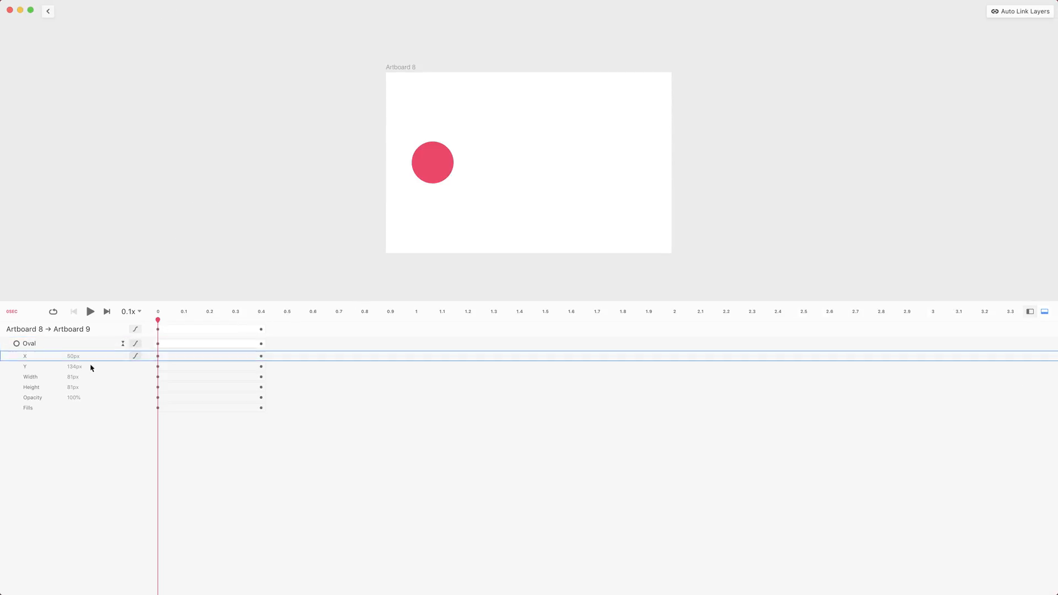
click(32, 398)
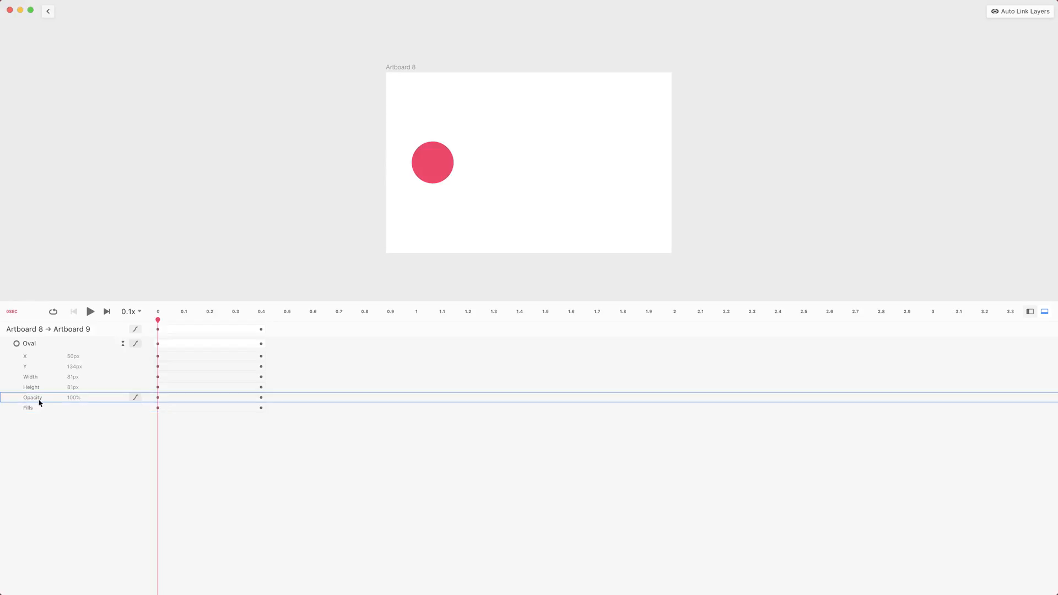
click(30, 407)
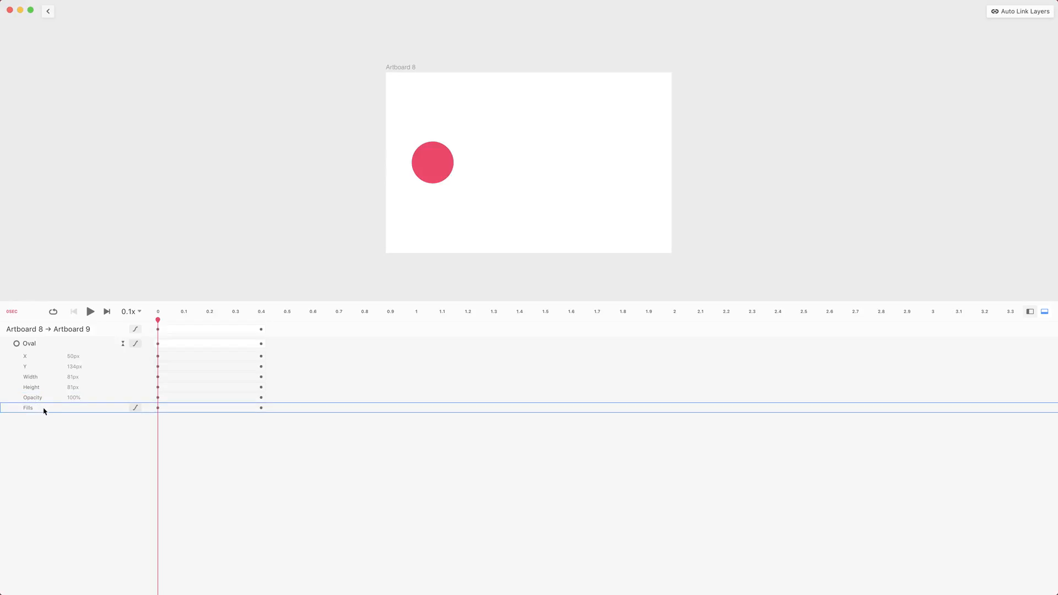
mouse_move(128, 412)
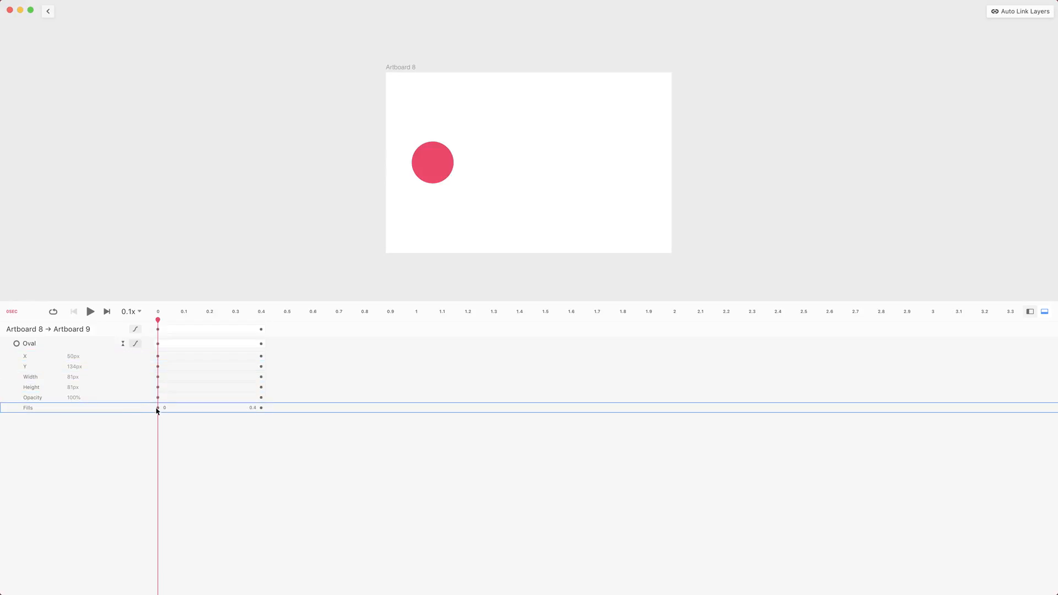
click(236, 407)
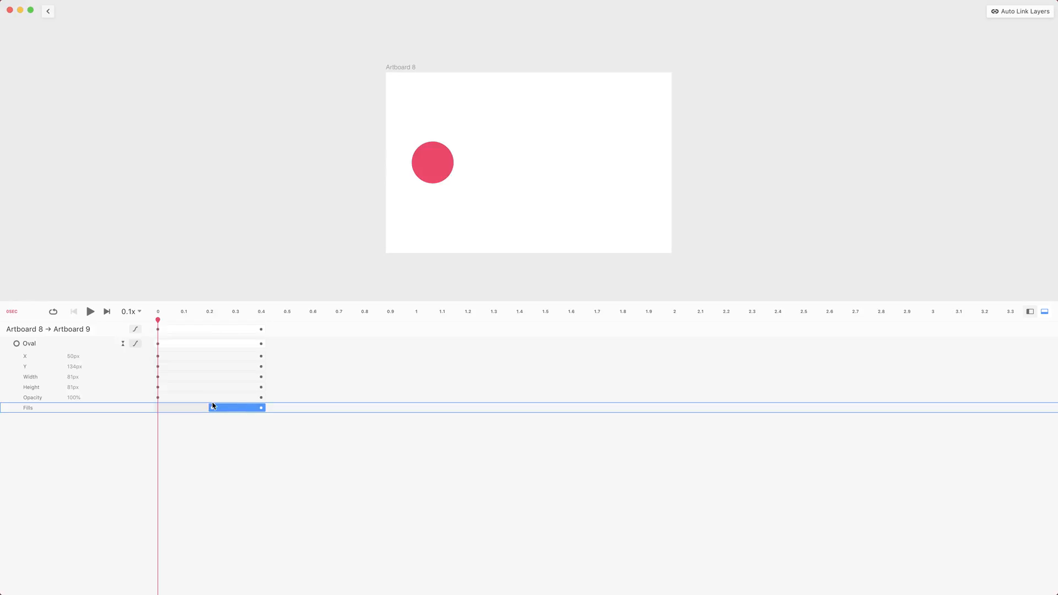
click(90, 311)
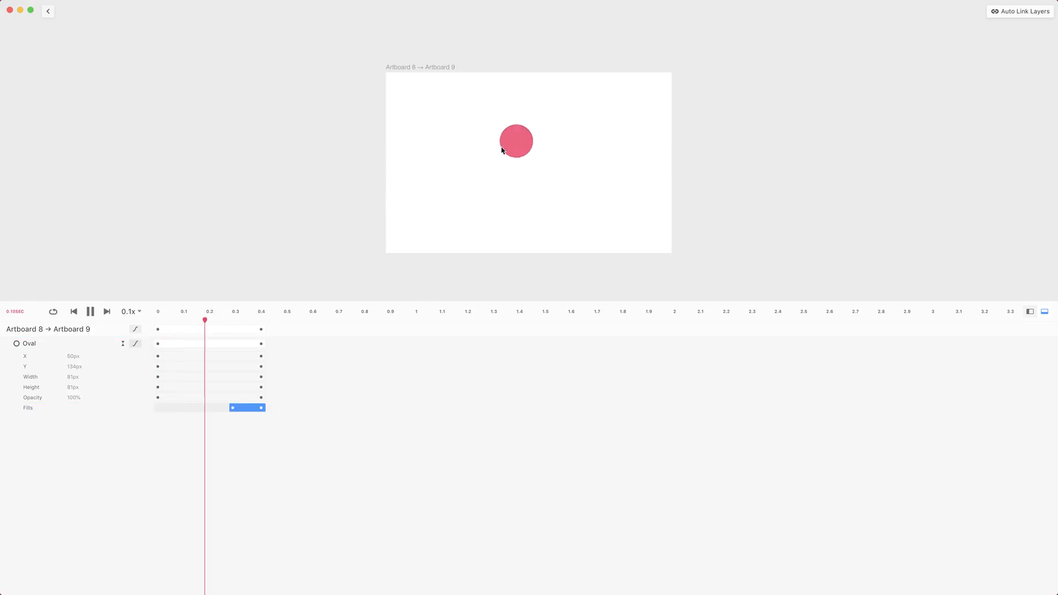